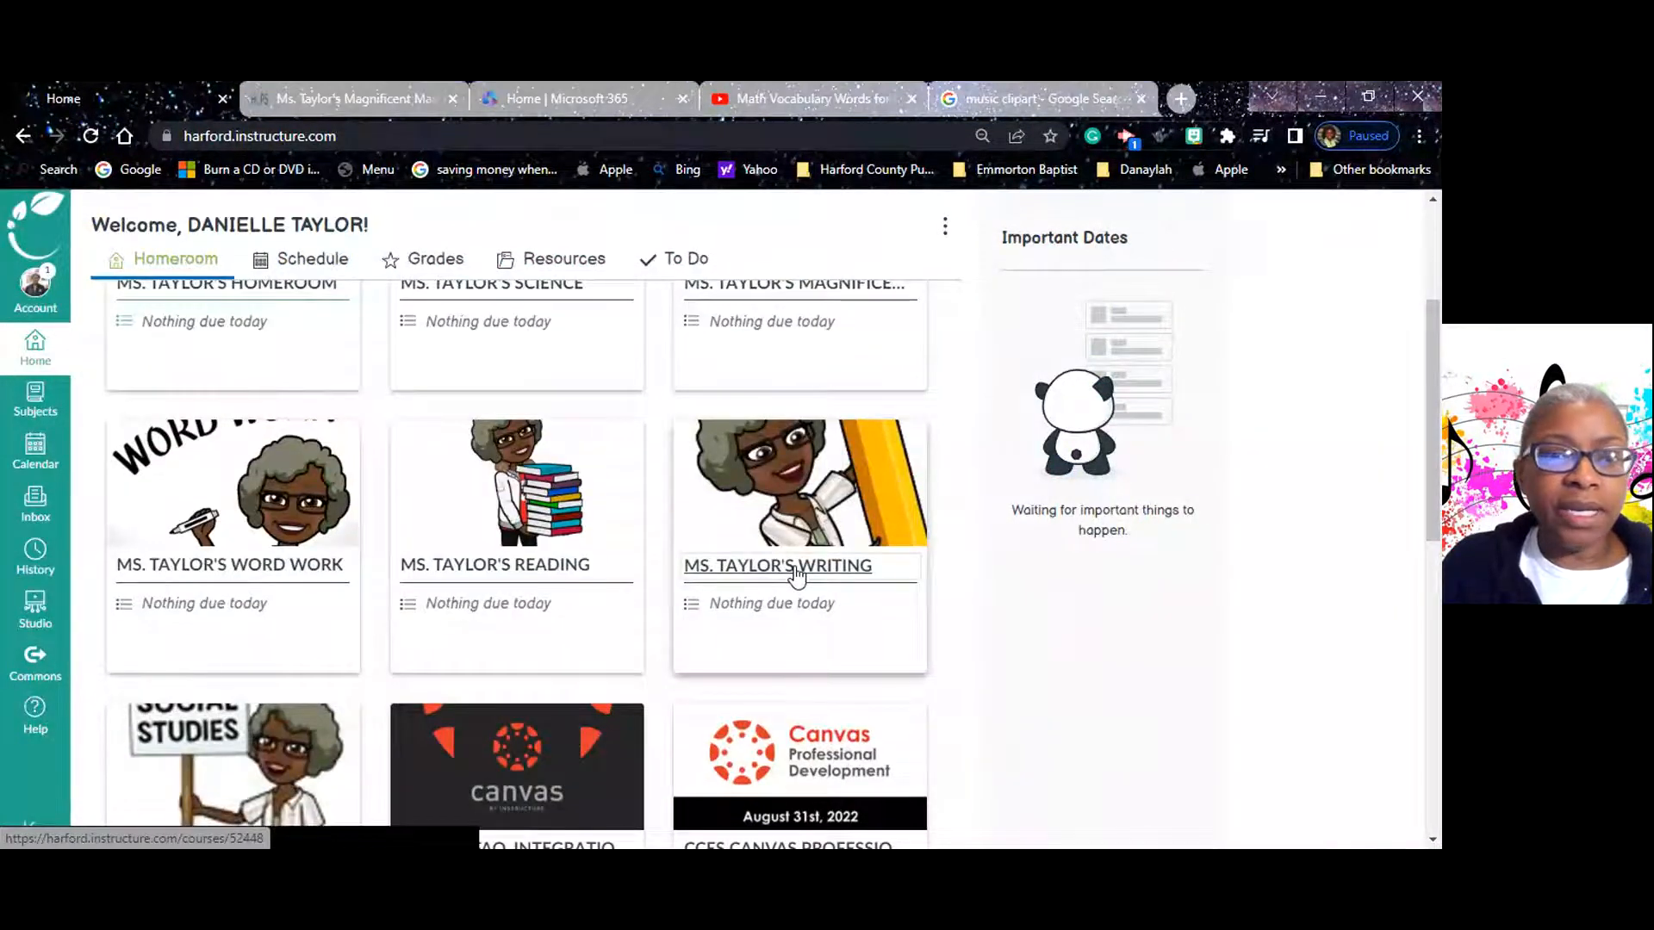
# Open Ms. Taylor's Writing course from the dashboard and switch to Student View.
pyautogui.click(777, 565)
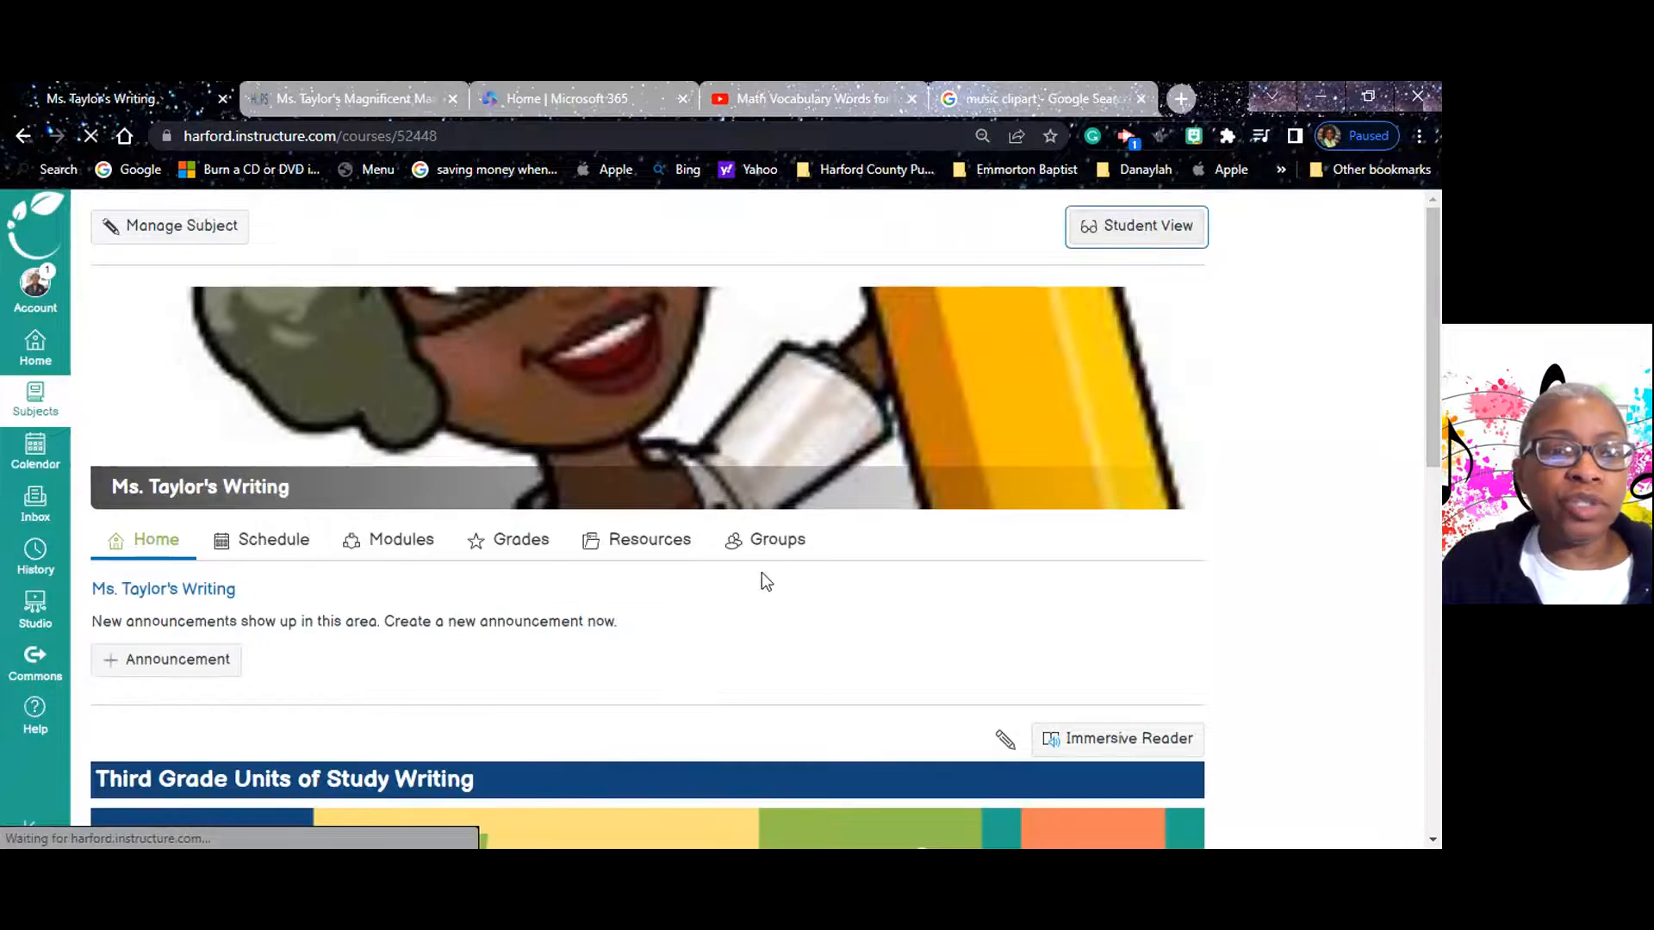
pyautogui.click(1136, 225)
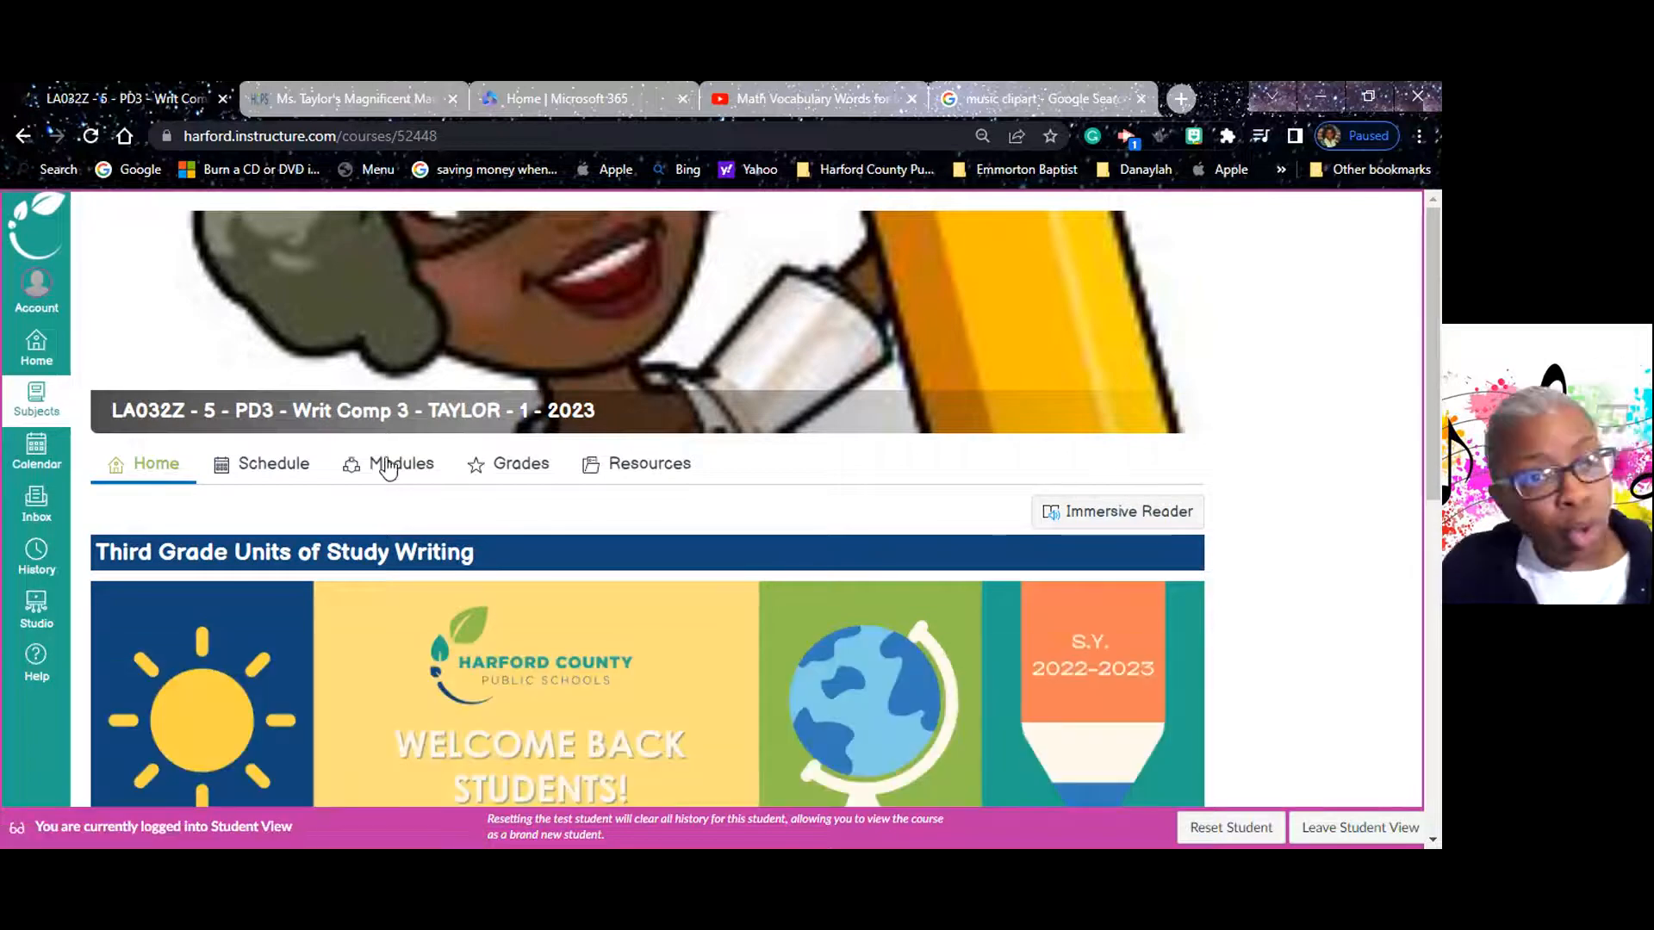
# View the empty student Modules page, then bring up the Subjects list.
pyautogui.click(400, 463)
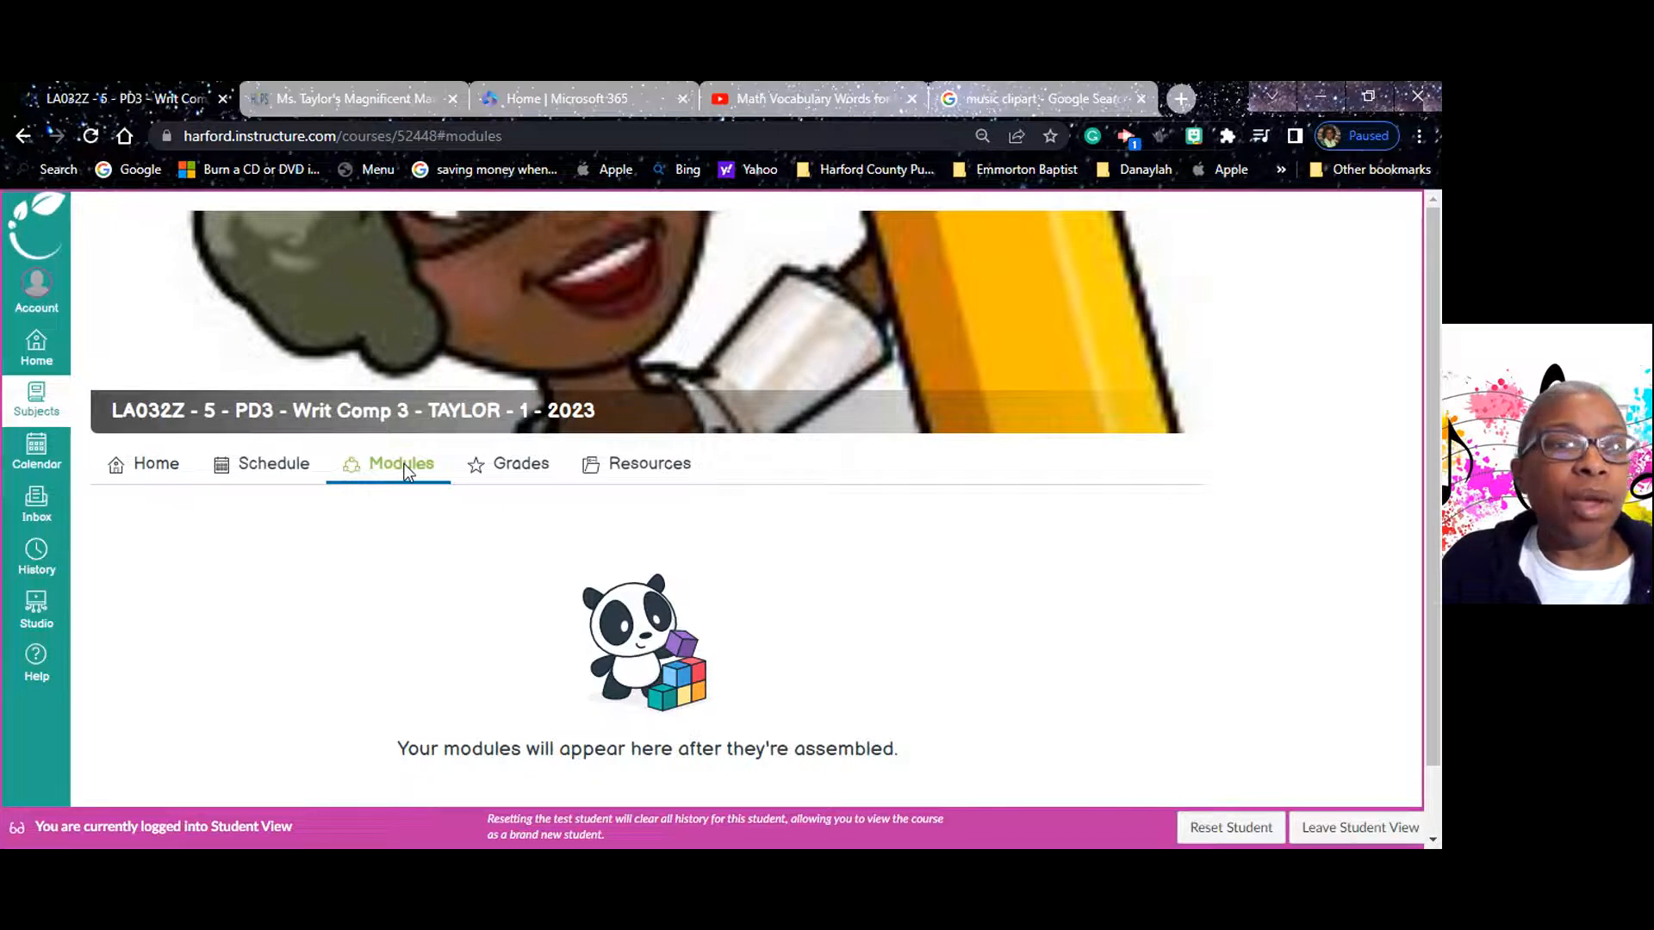
pyautogui.moveTo(53, 390)
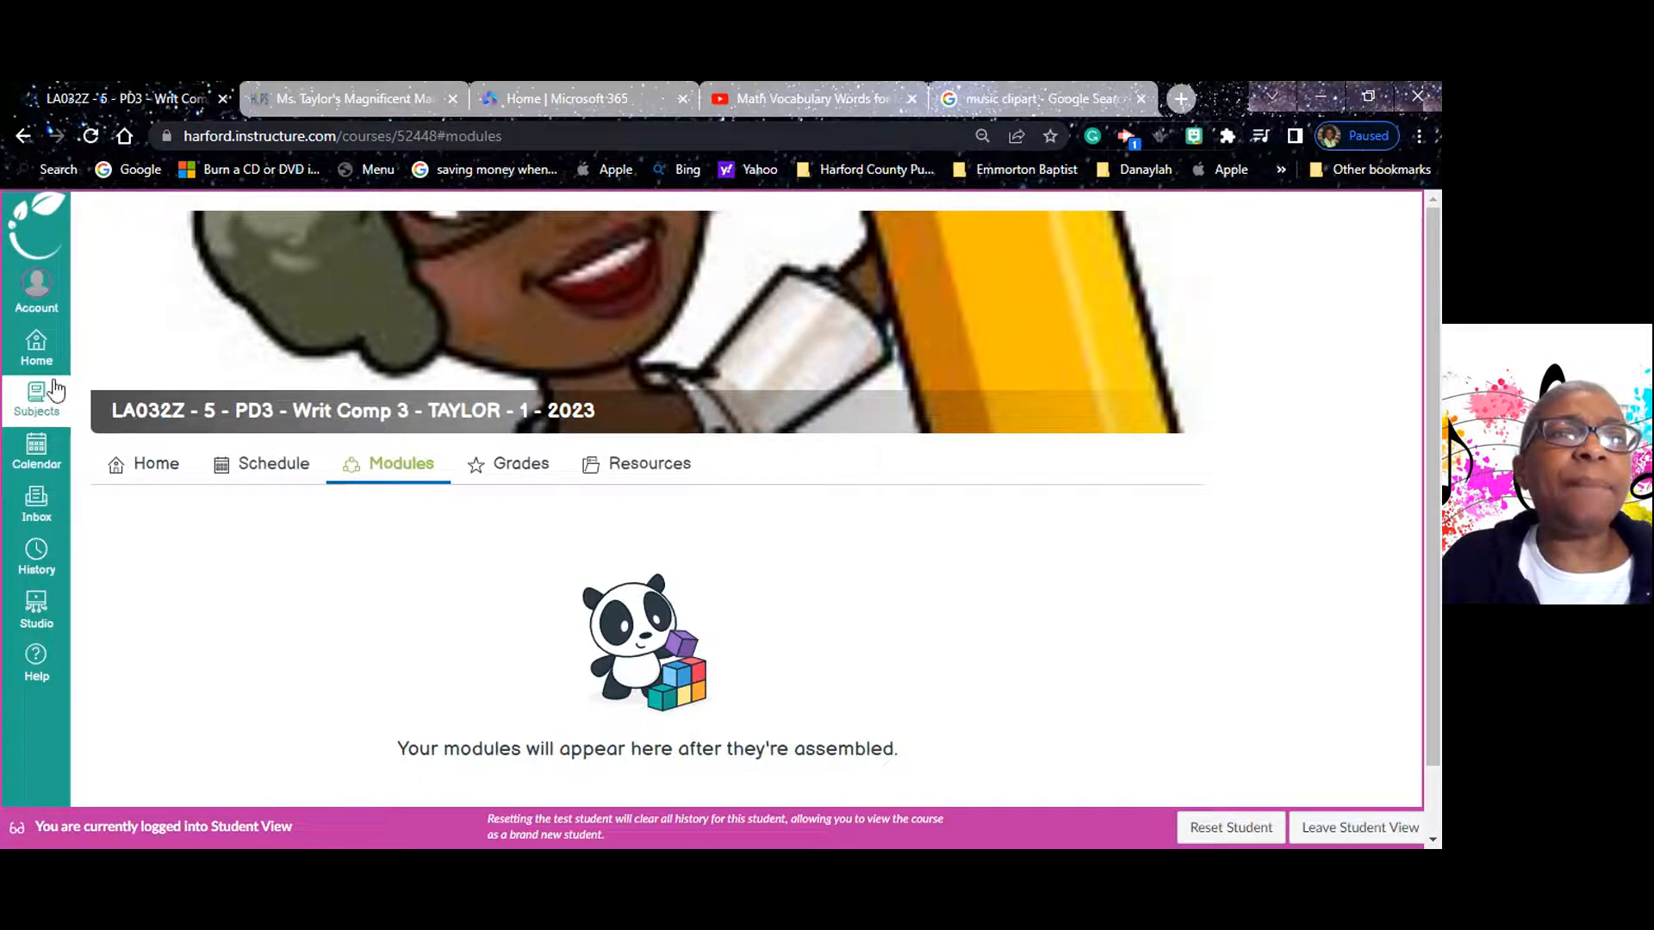
pyautogui.click(36, 399)
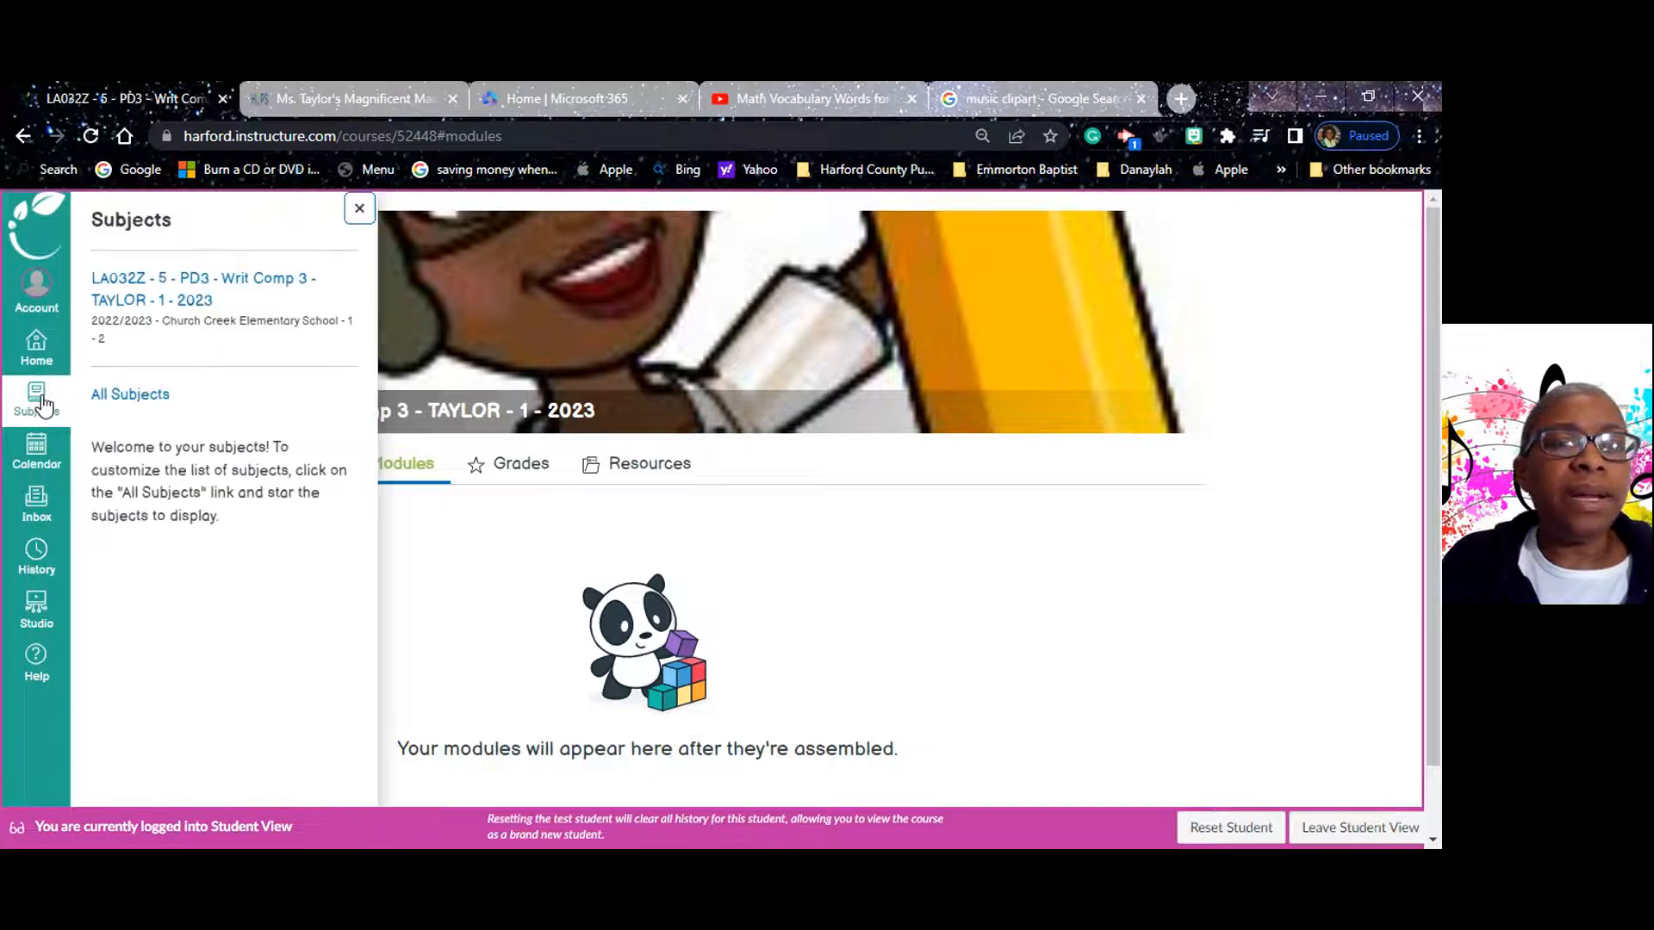
pyautogui.moveTo(1325, 724)
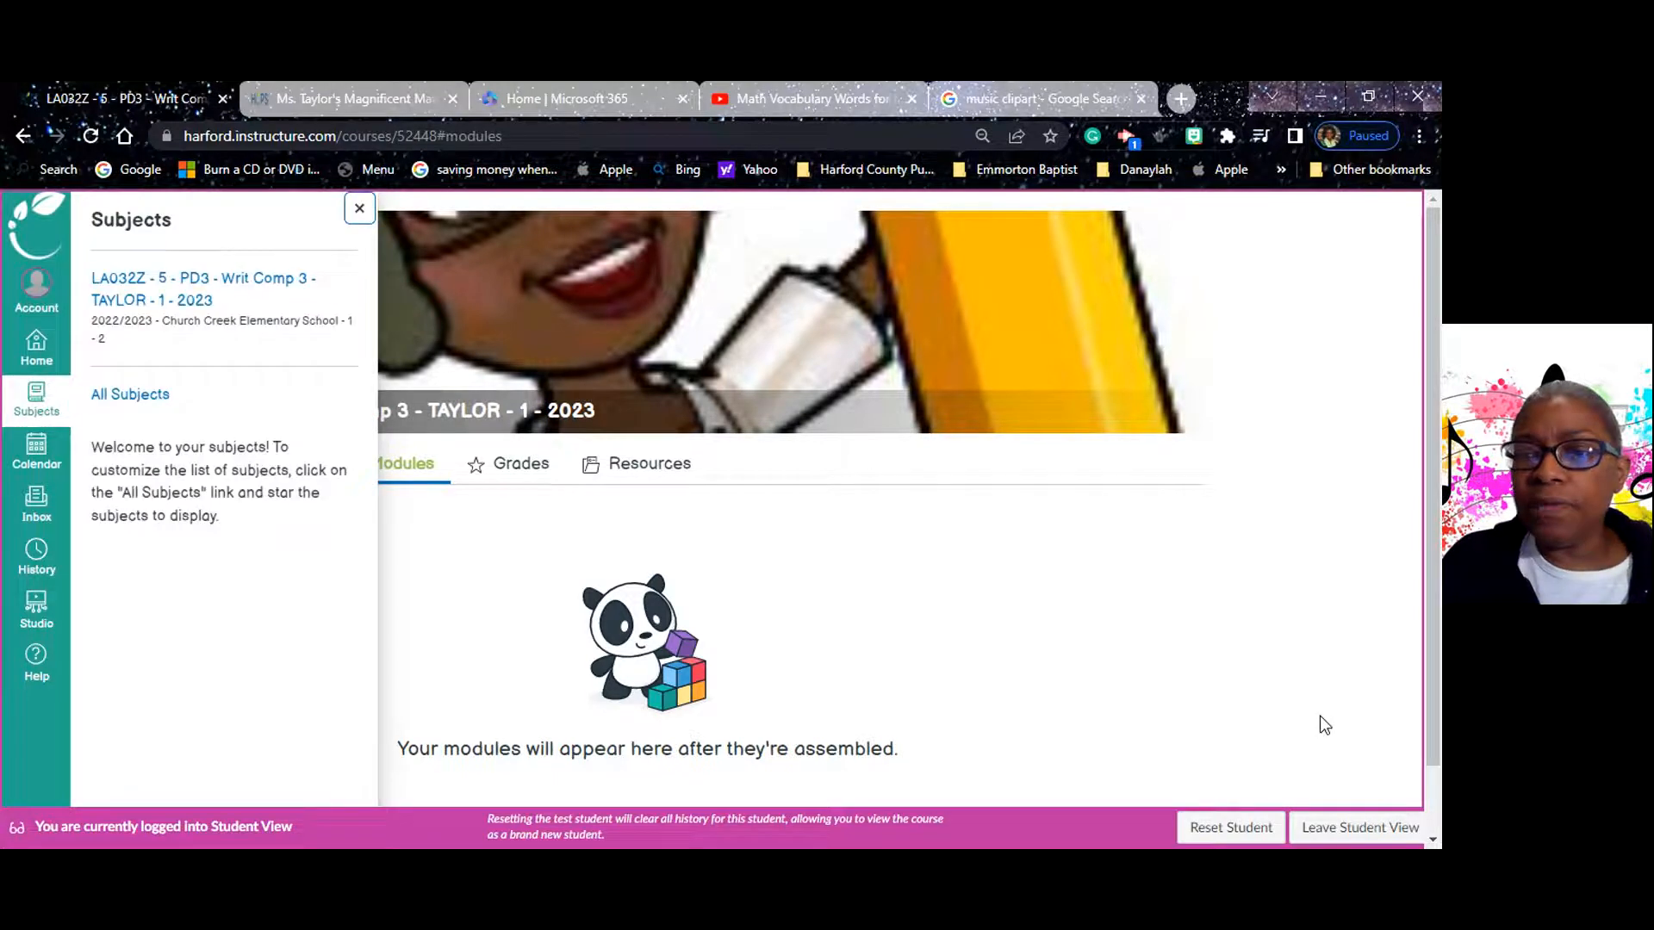
# Leave Student View and publish the Session 14 November 18th module and its Session 14 Video.
pyautogui.click(1359, 827)
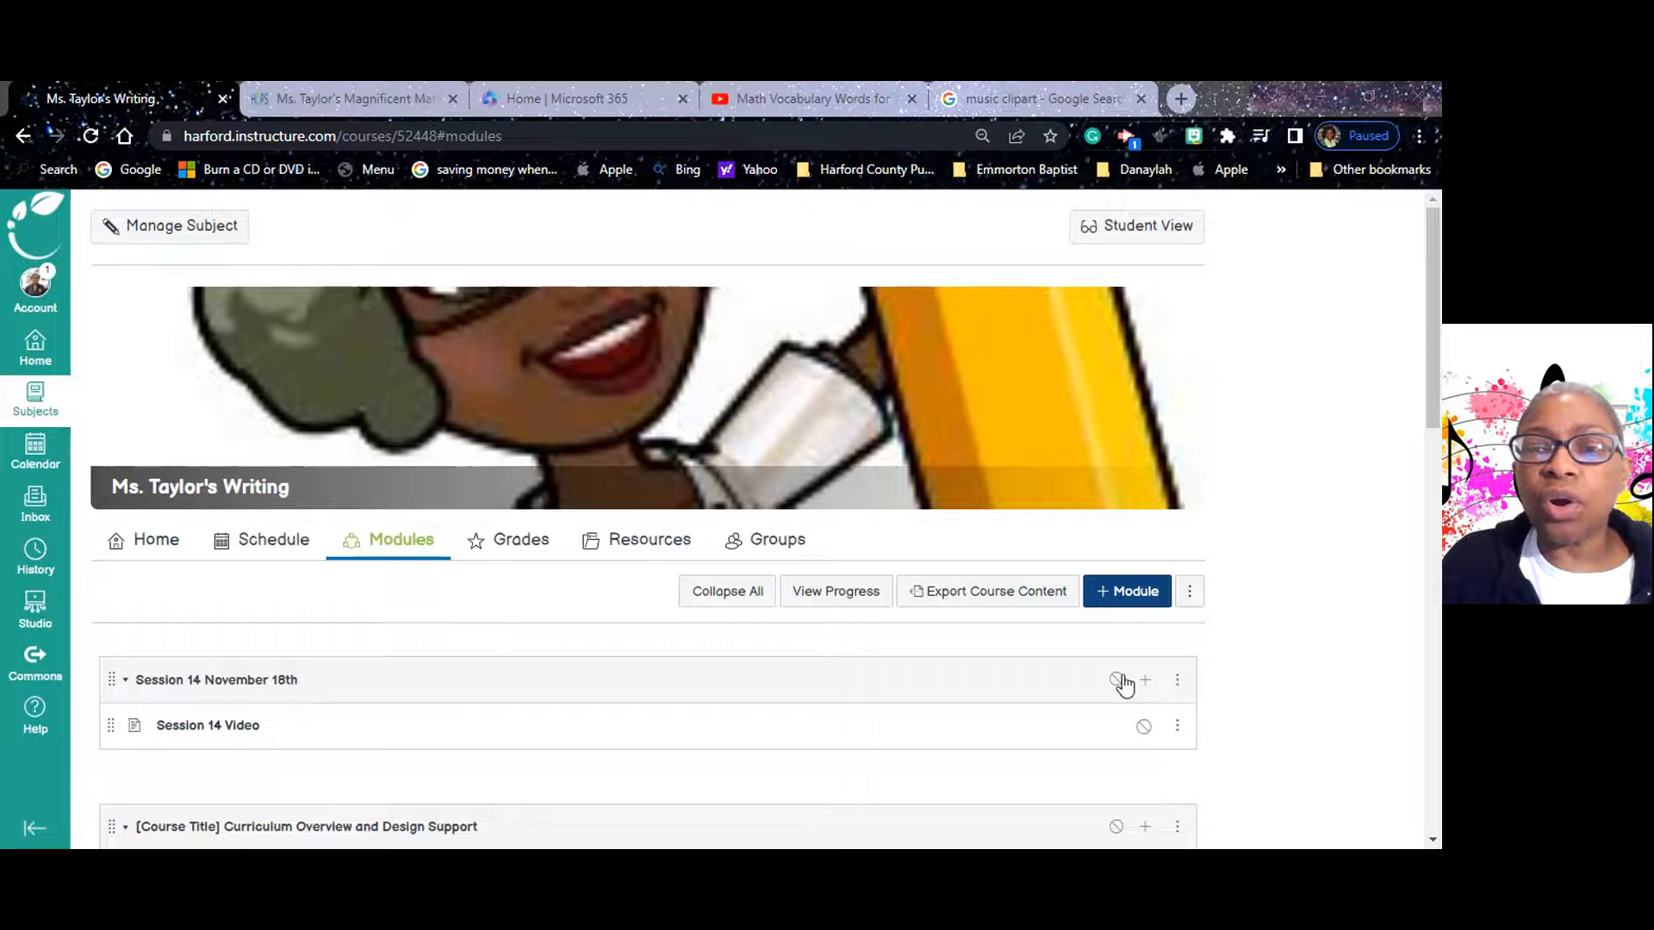
pyautogui.click(1115, 679)
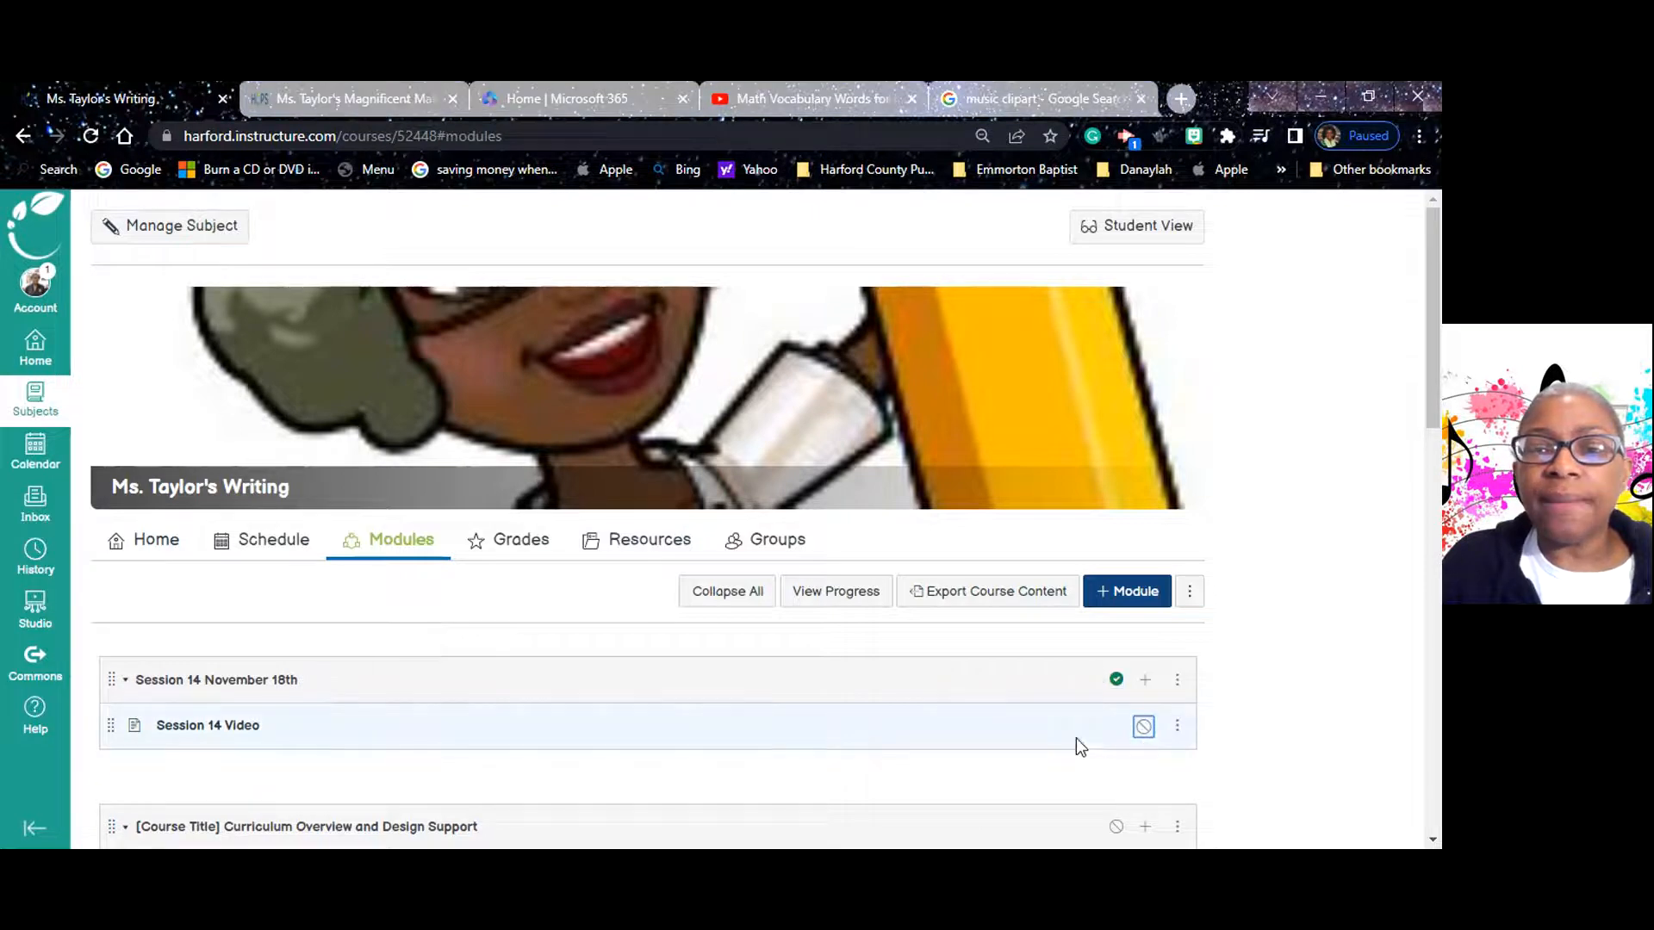
pyautogui.click(1142, 725)
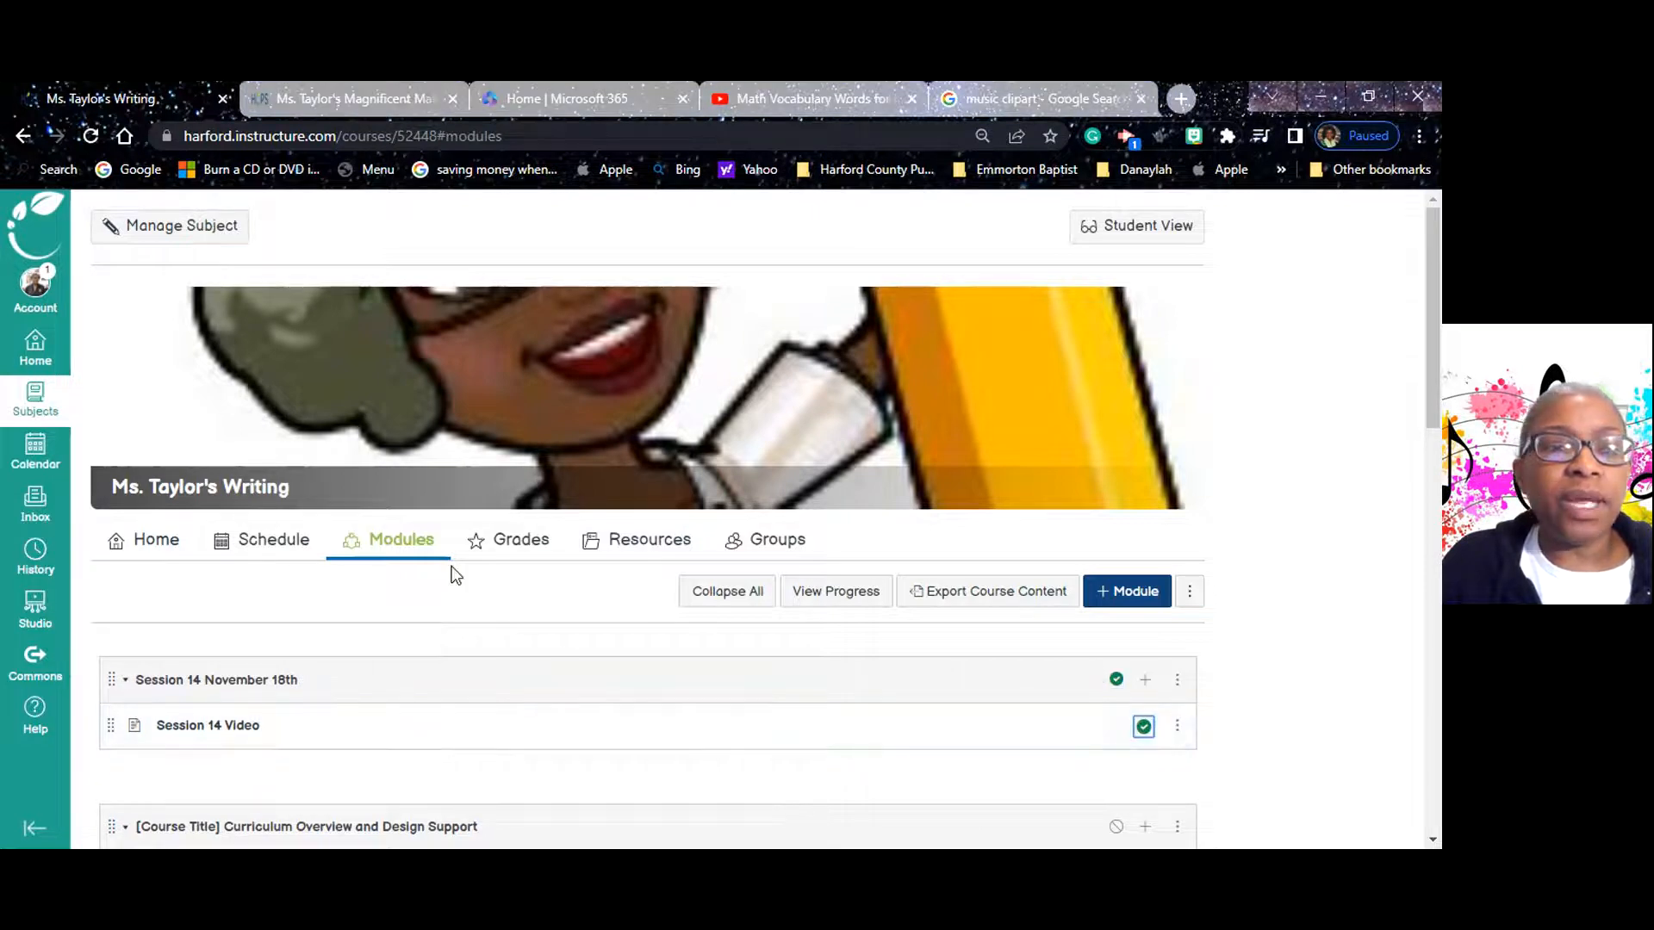
pyautogui.moveTo(1325, 767)
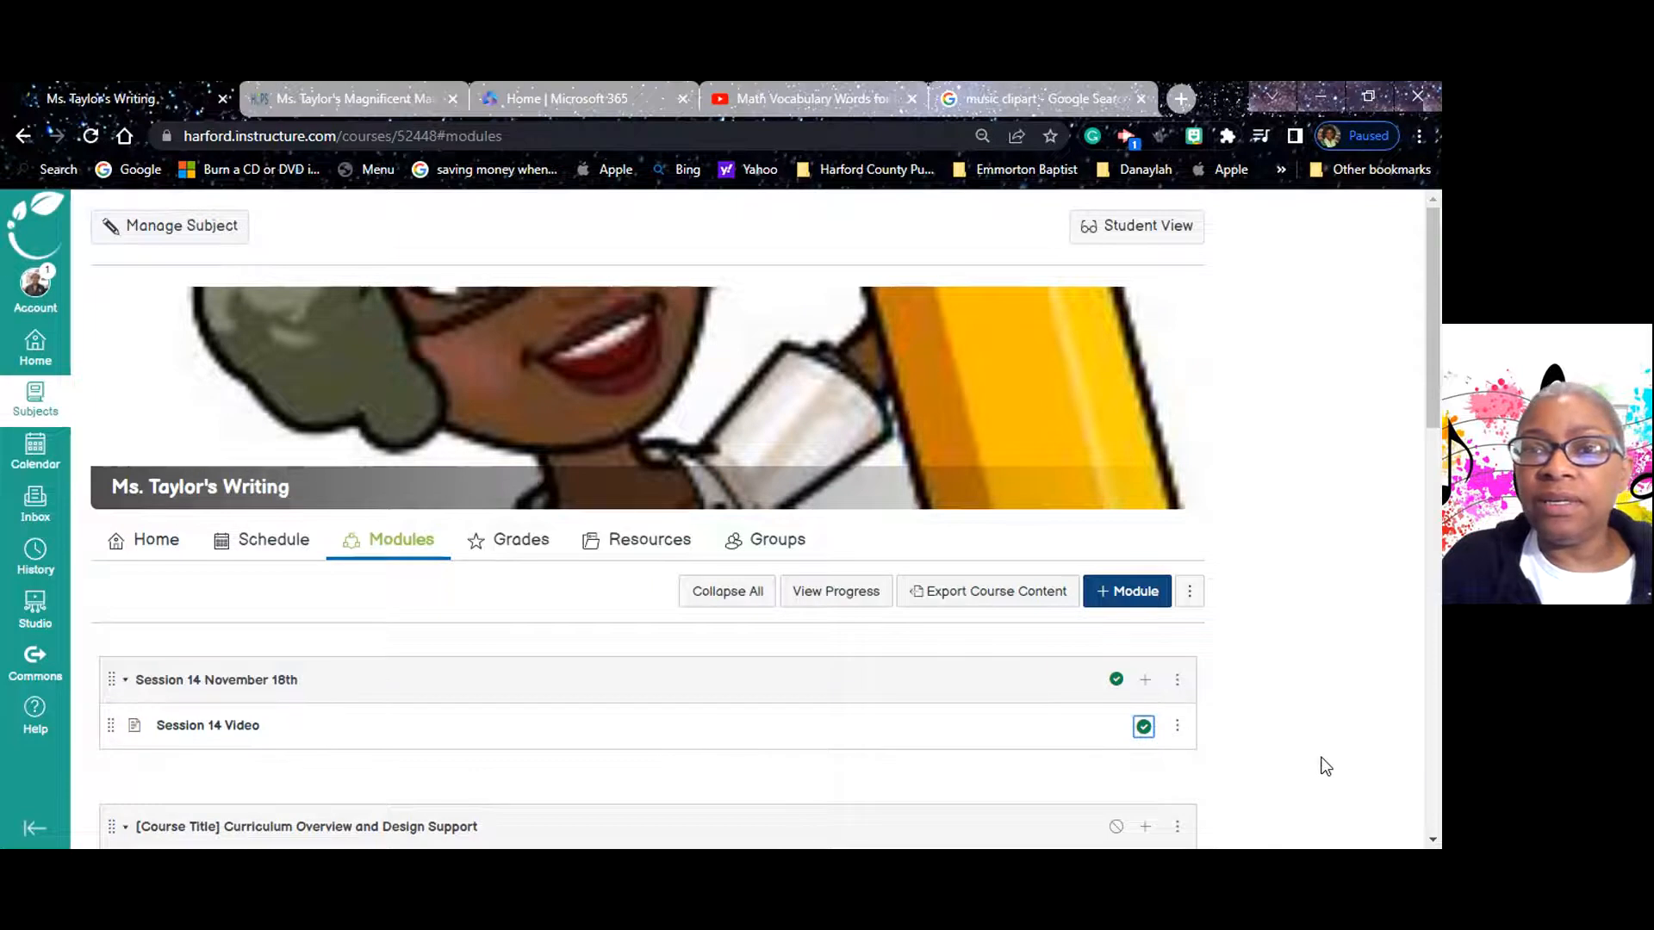
# Re-enter Student View to see the published Session 14 November 18th module.
pyautogui.click(1135, 226)
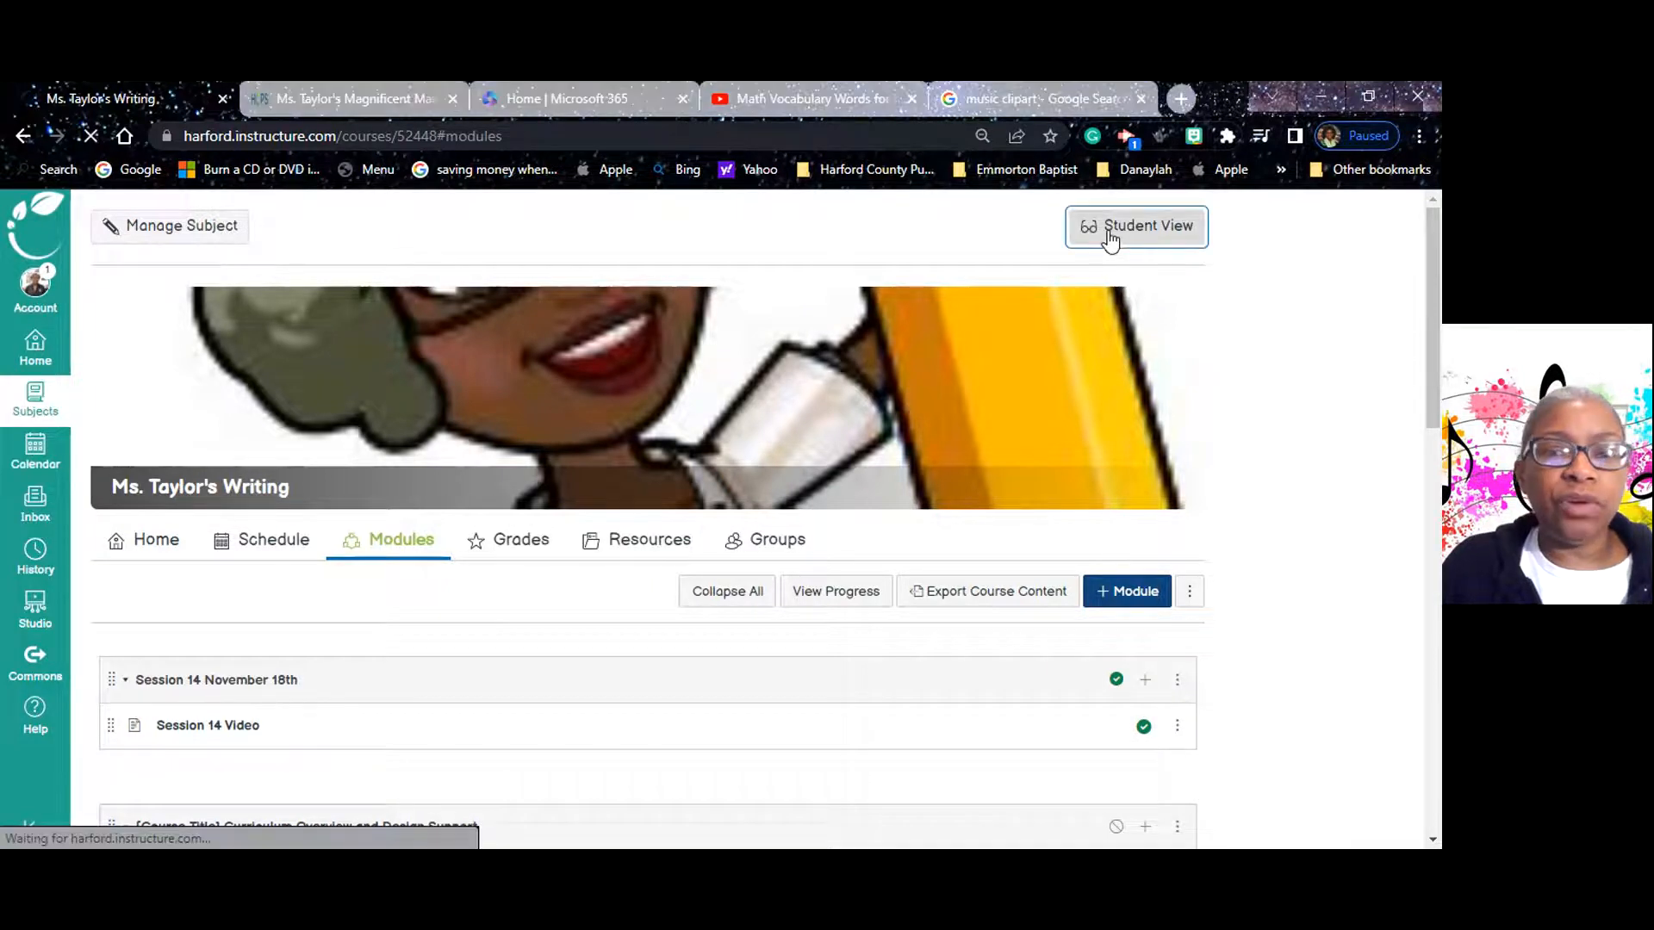
pyautogui.click(1135, 226)
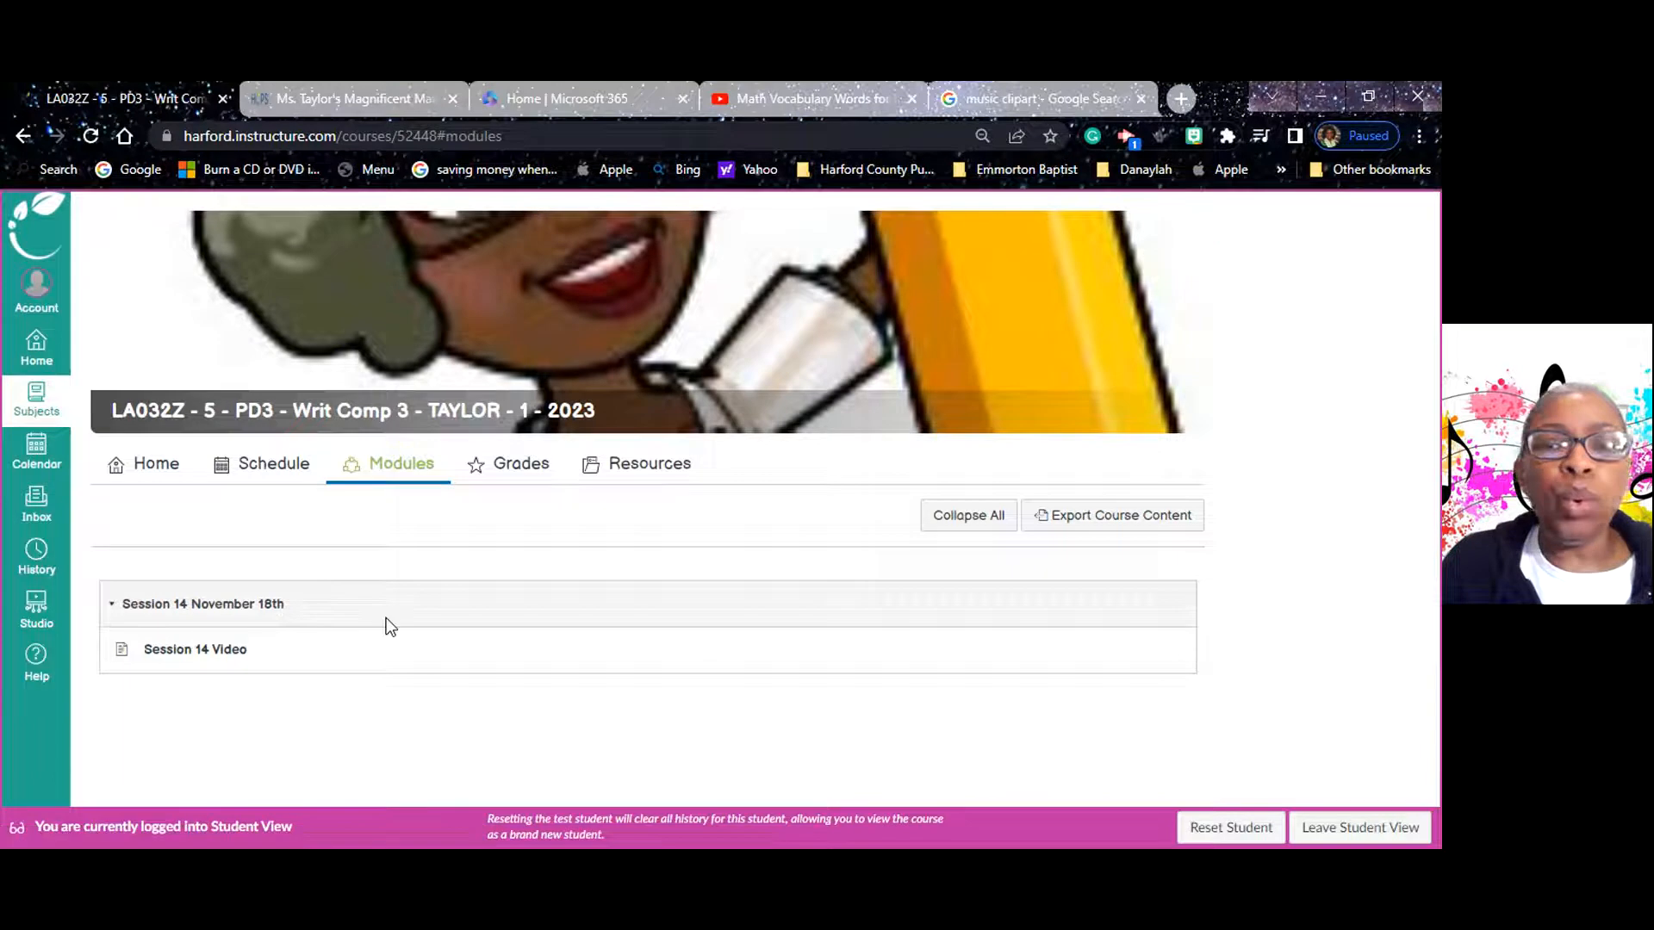
pyautogui.moveTo(201, 620)
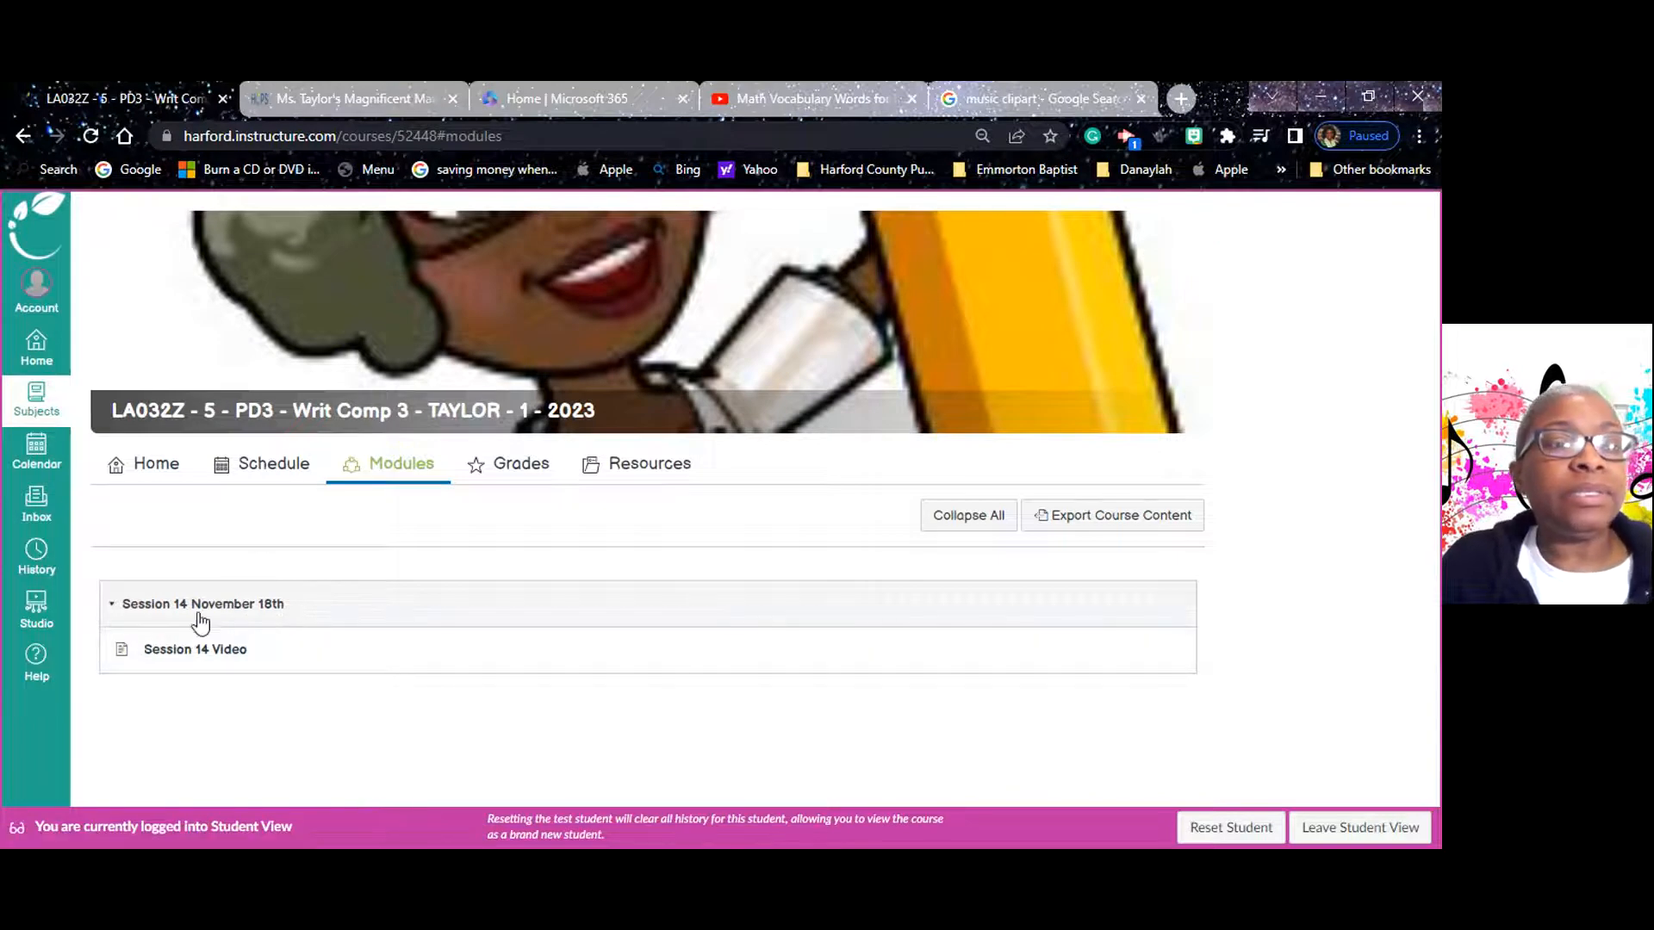
pyautogui.moveTo(238, 617)
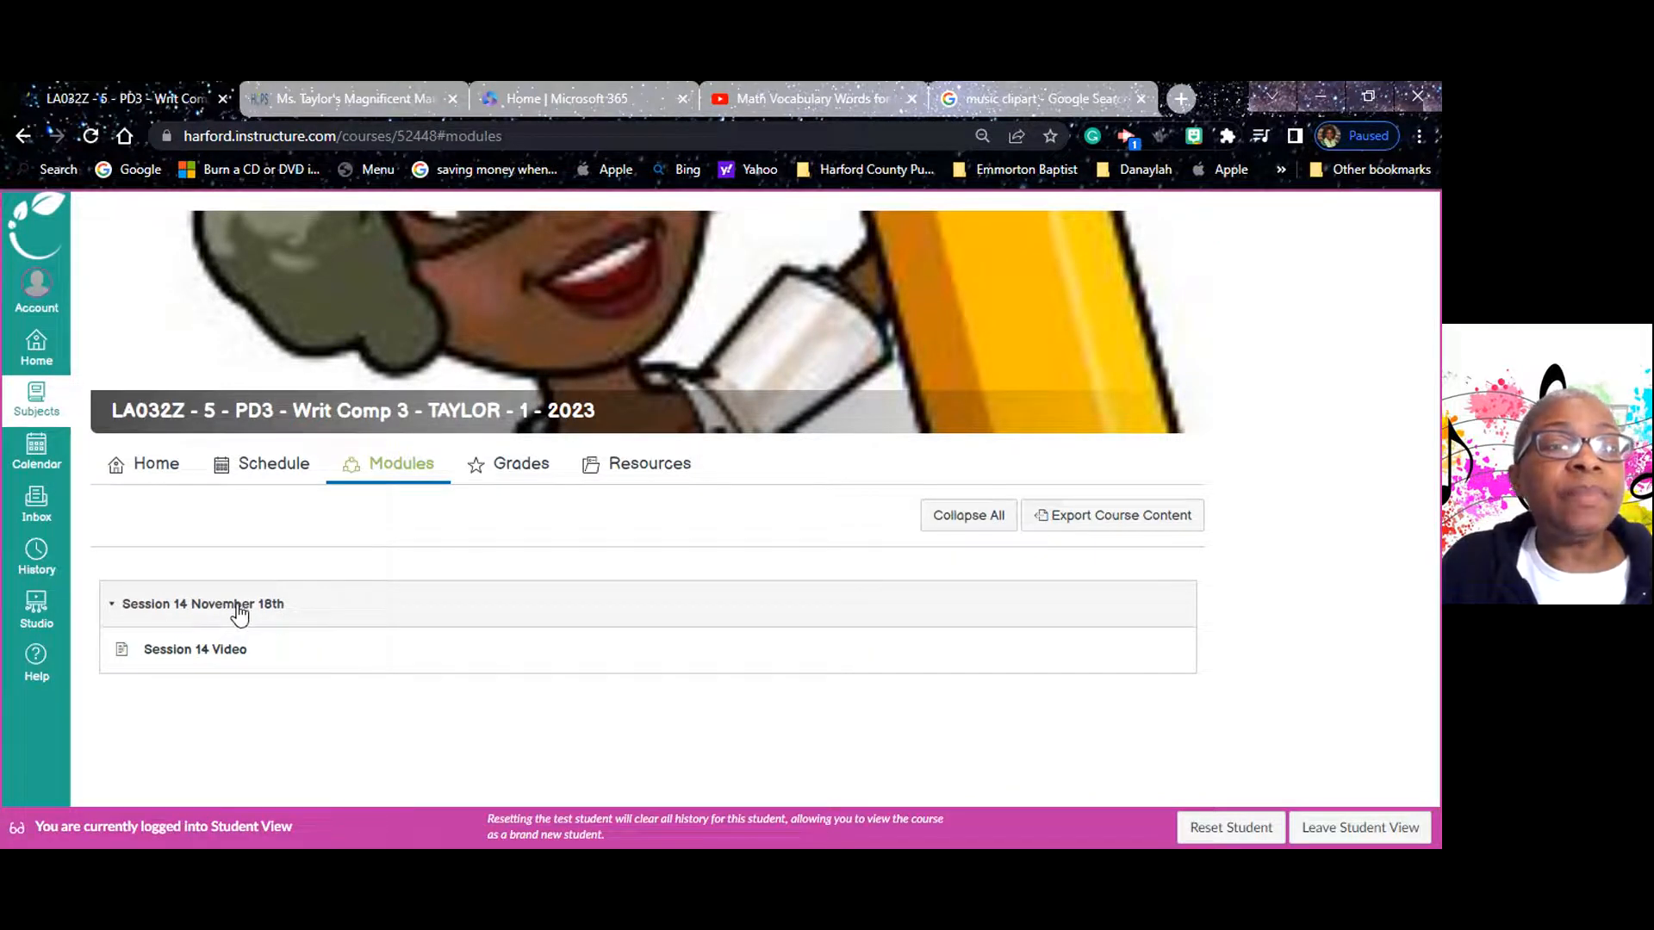
pyautogui.moveTo(208, 611)
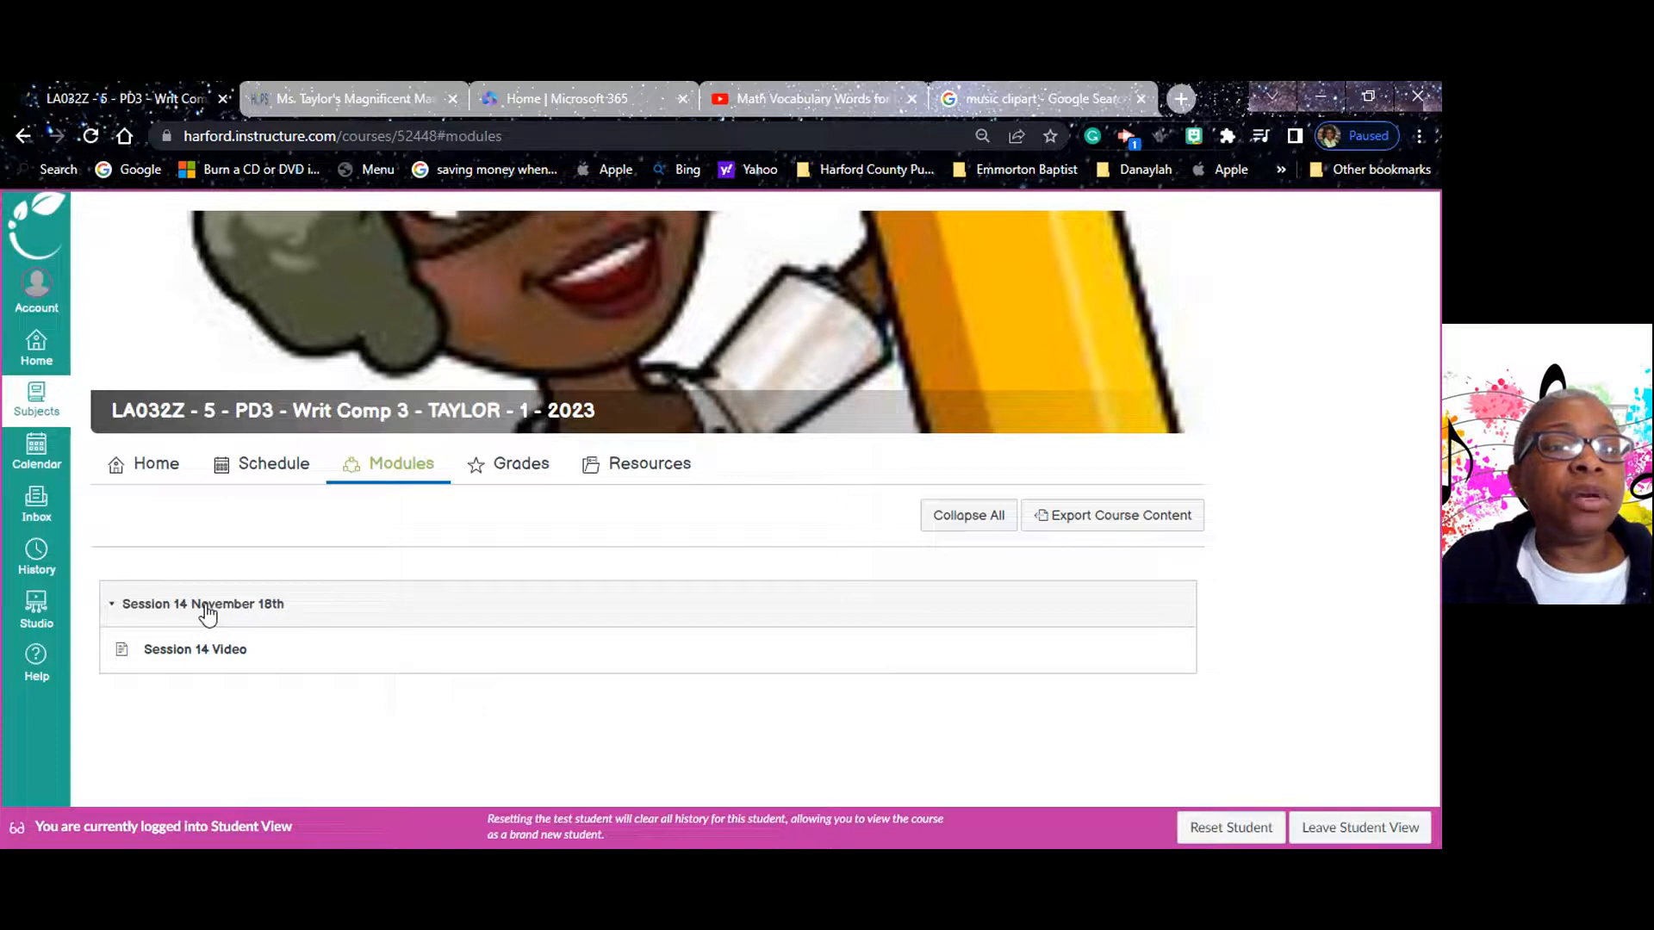
# Open the Session 14 Video page to view its lesson note and materials list.
pyautogui.click(195, 648)
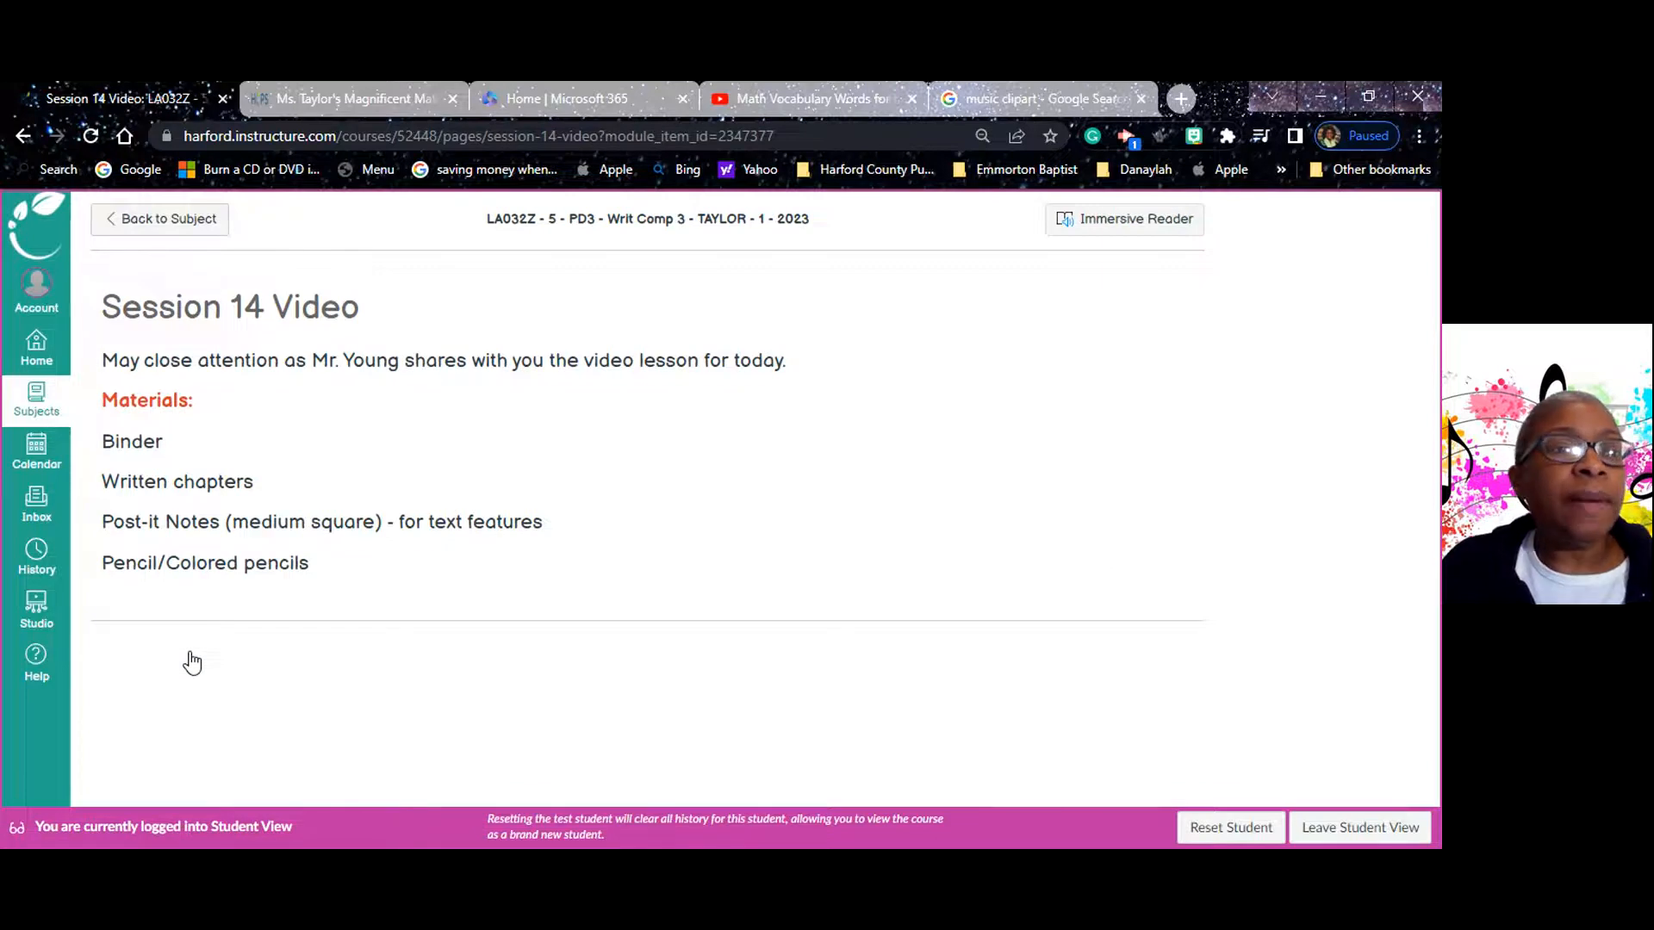
pyautogui.moveTo(475, 401)
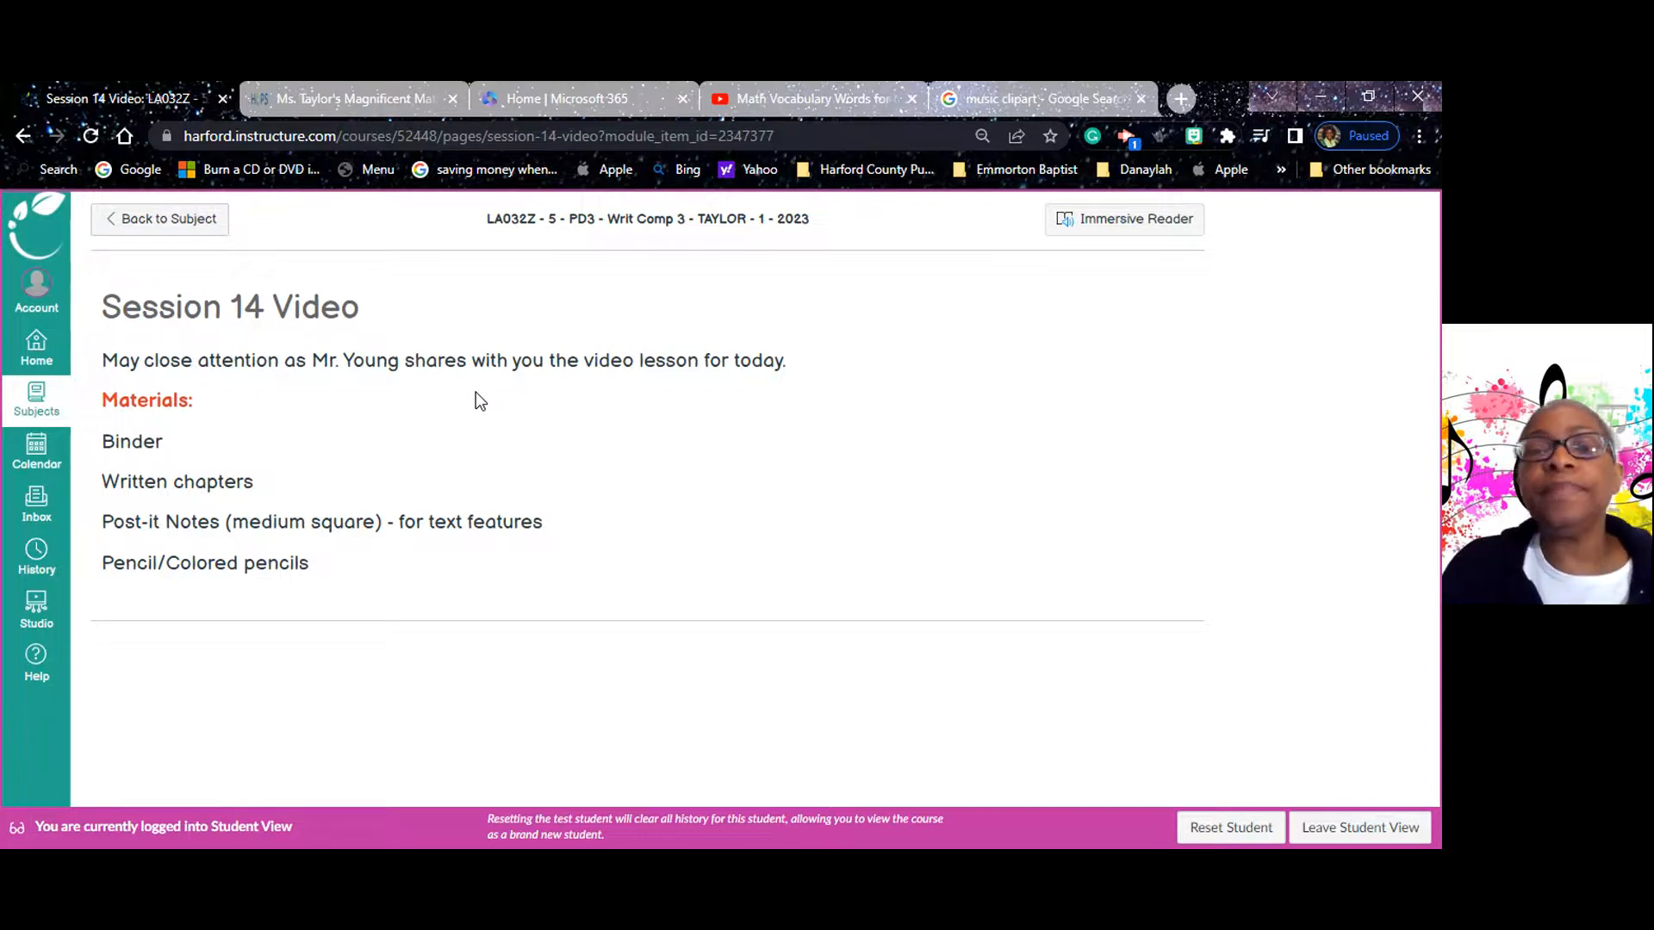
pyautogui.moveTo(1257, 637)
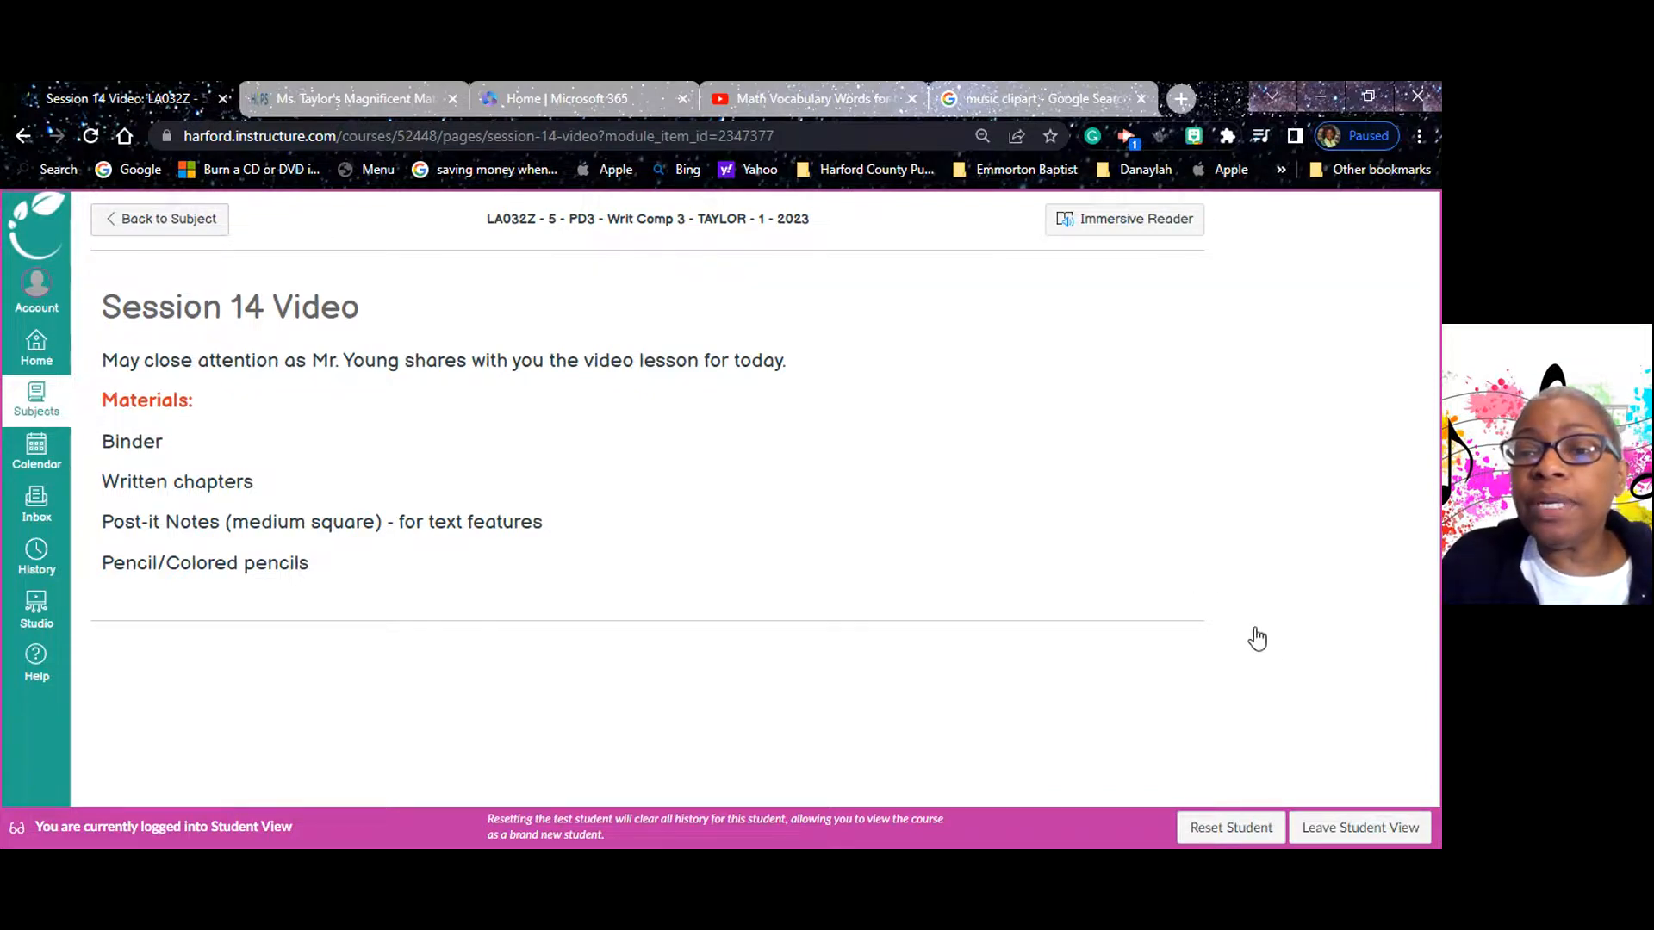